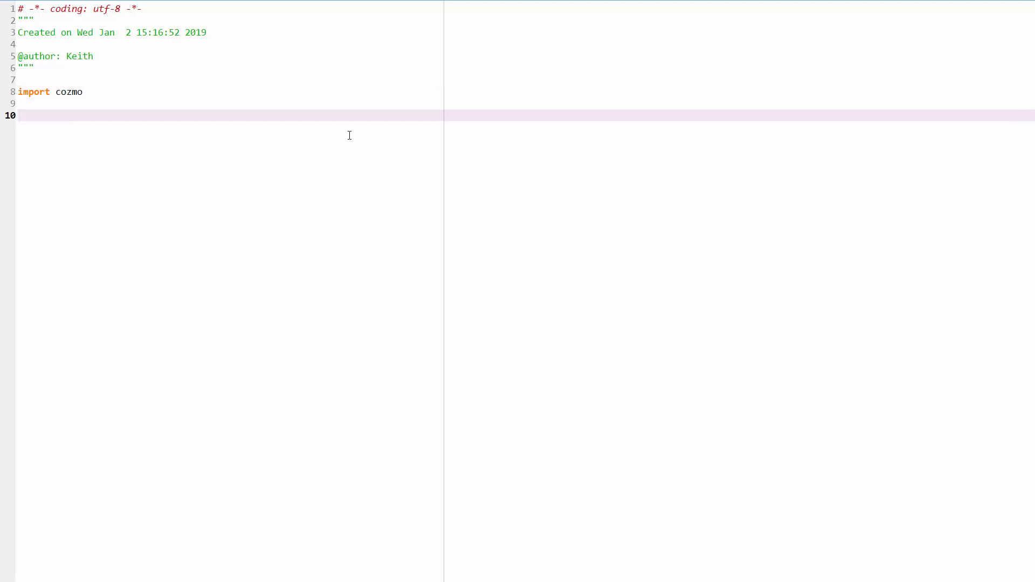
Below the import, add cozmo.run_program(kinvert_wheelie) to launch the function
key("enter")
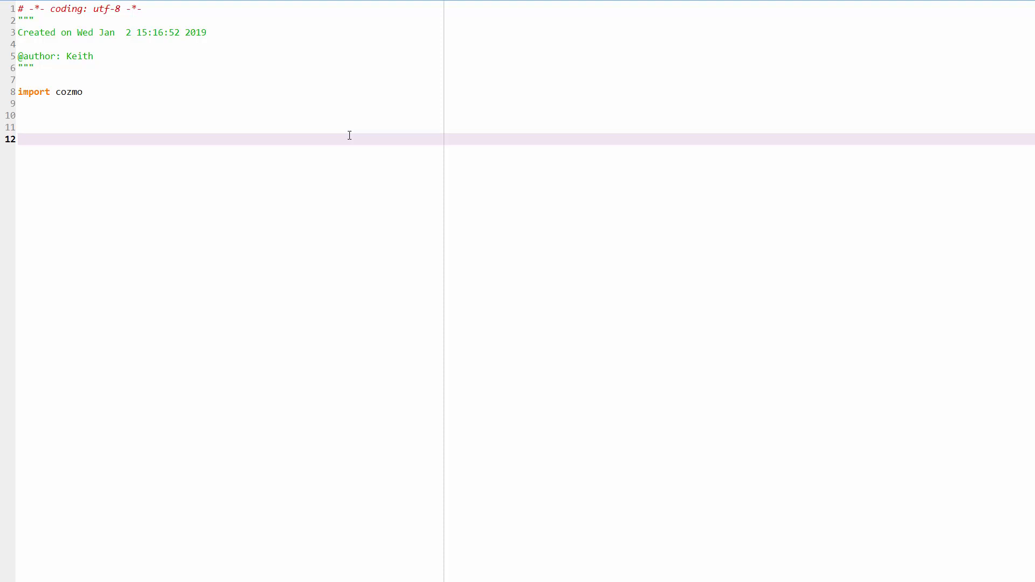
type("cozmo.r")
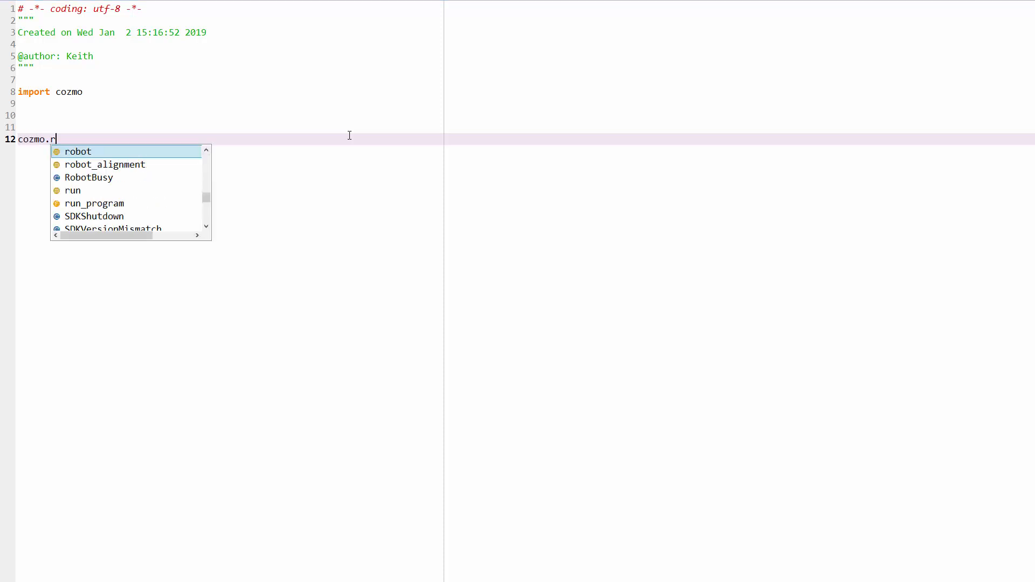
double_click(94, 203)
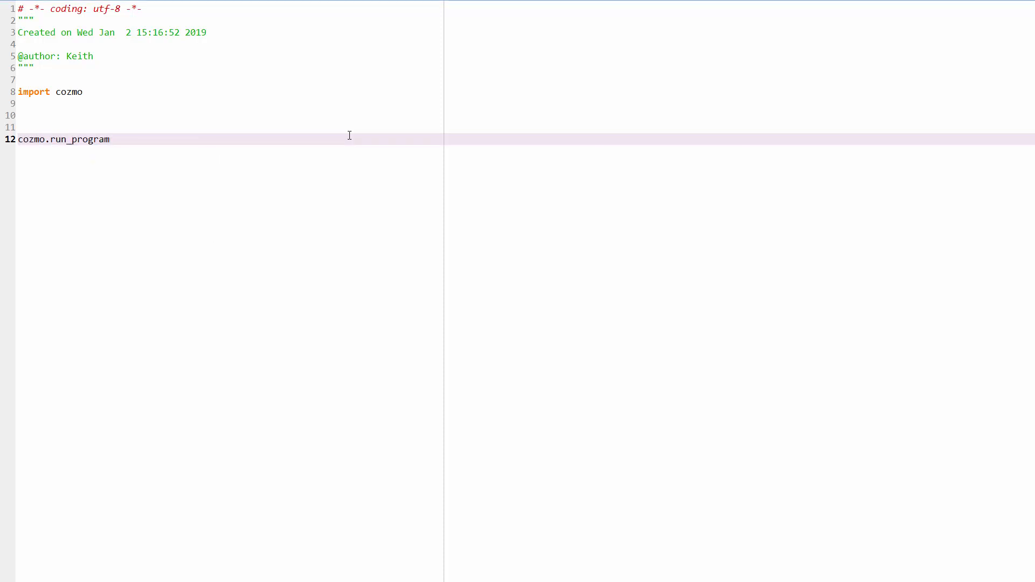
type("(kinvert)")
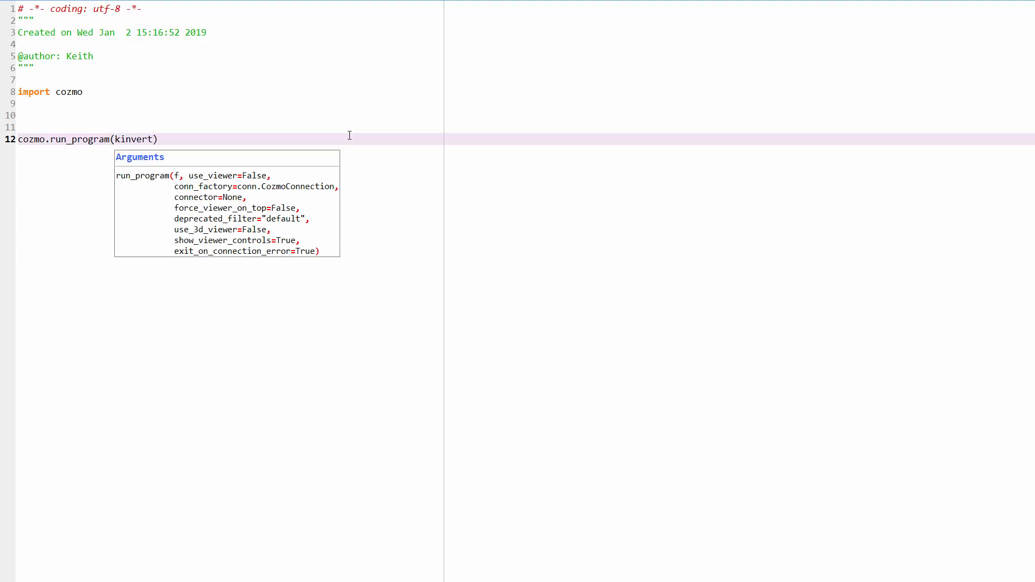
type("_wheelie")
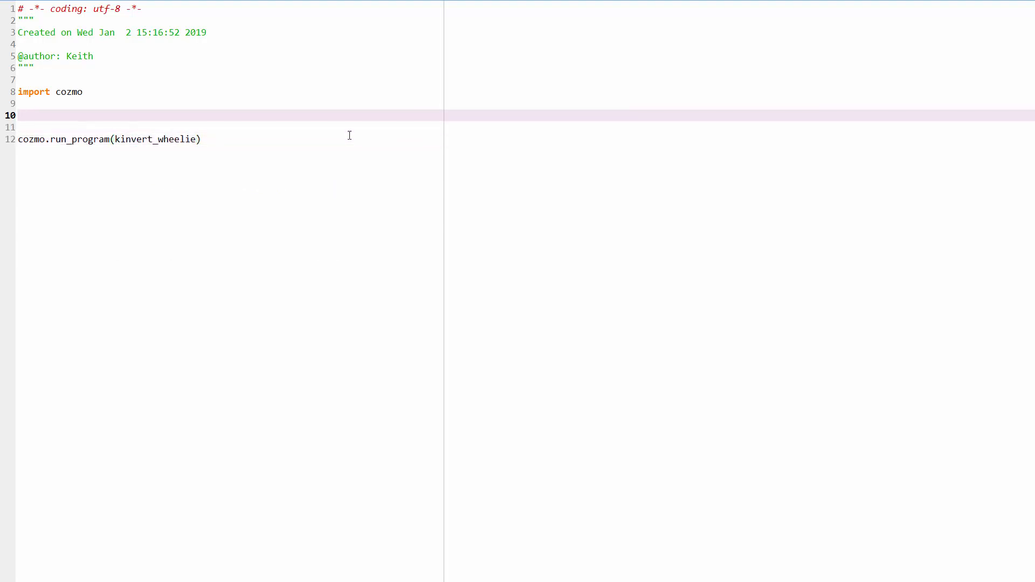
Define kinvert_wheelie(robot: cozmo.robot.Robot): above the run_program call
type("def kinver")
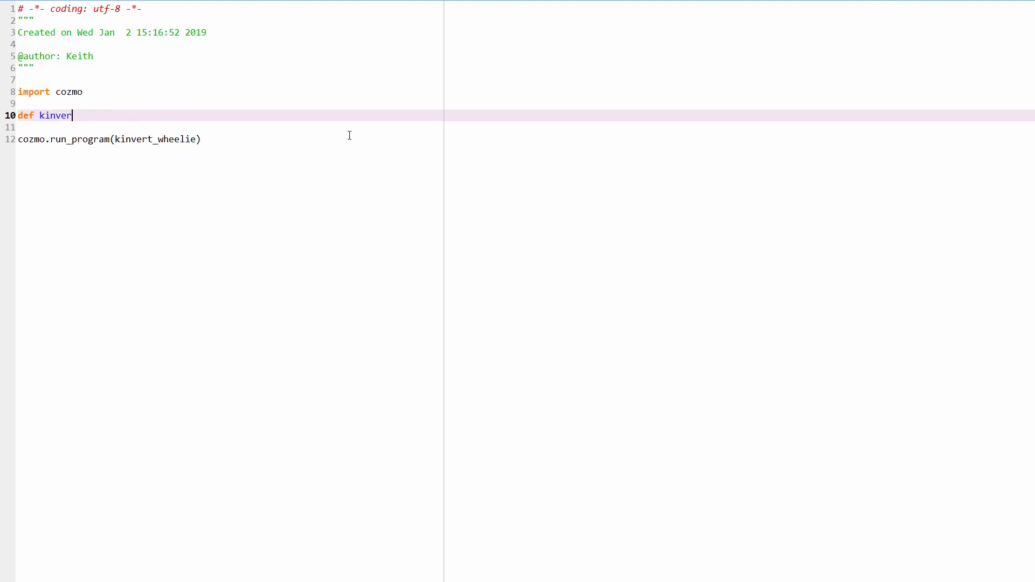
type("t_wheelie")
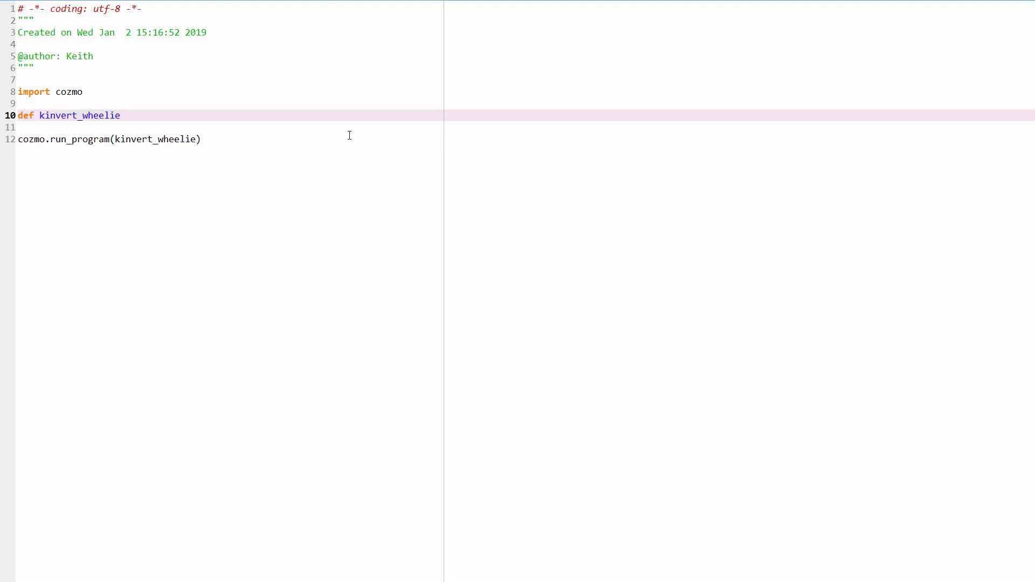
type("()")
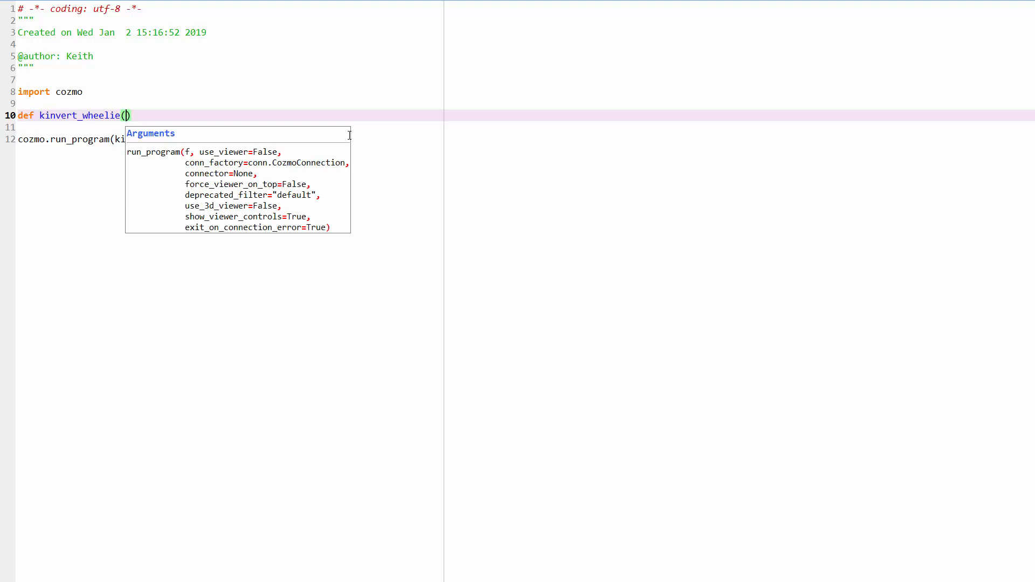
type("robot: cozmo.robot.Robot")
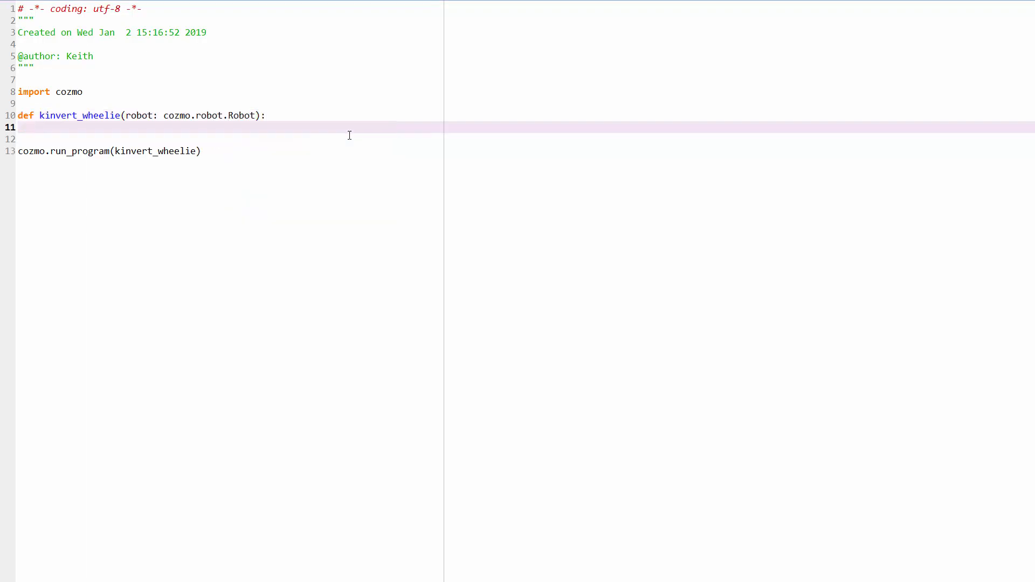
Assign cube1 = robot.world.get_light_cube(1) with the comment '#Looks like paperclip'
type("c")
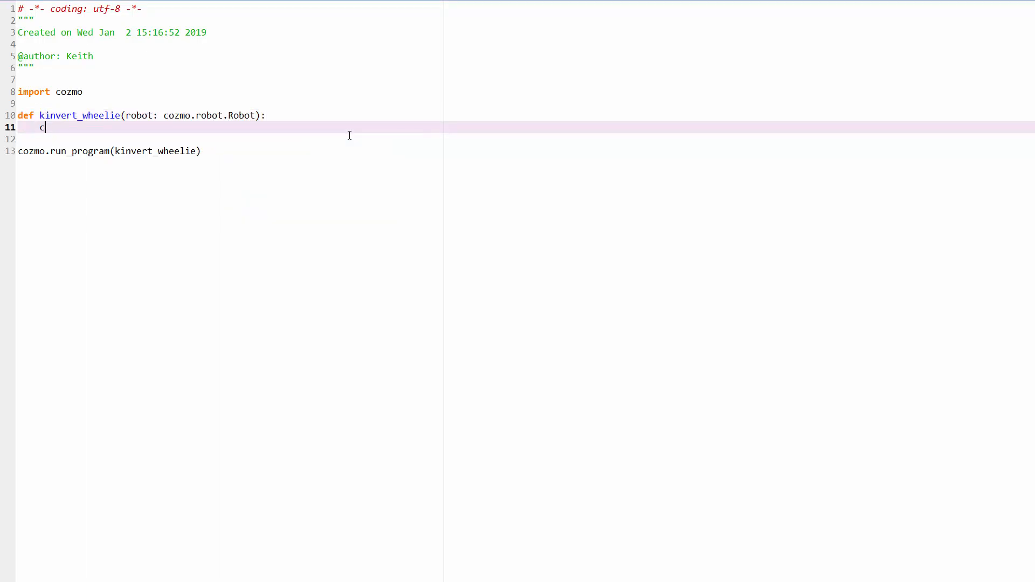
type("ube1 =")
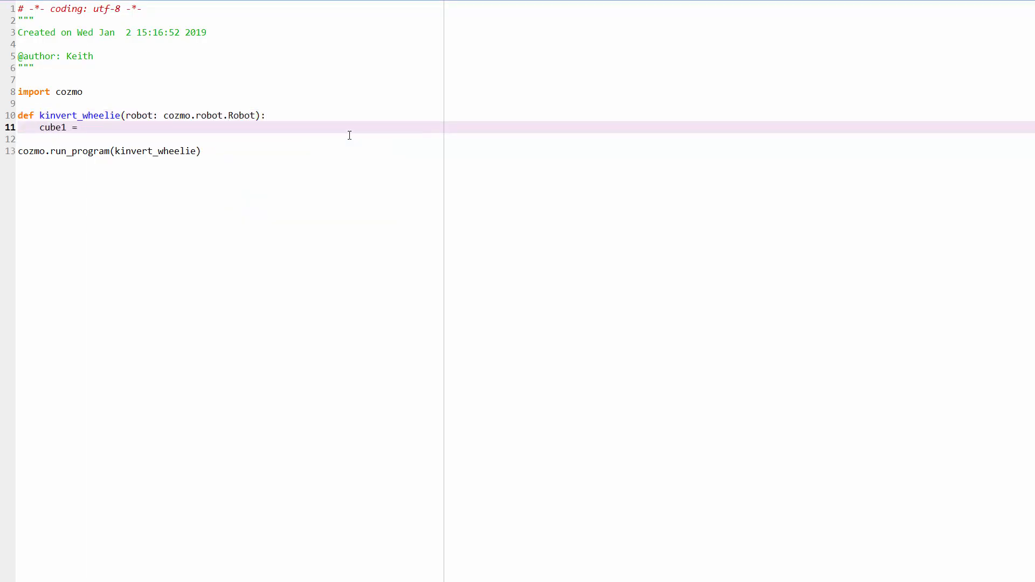
type("r")
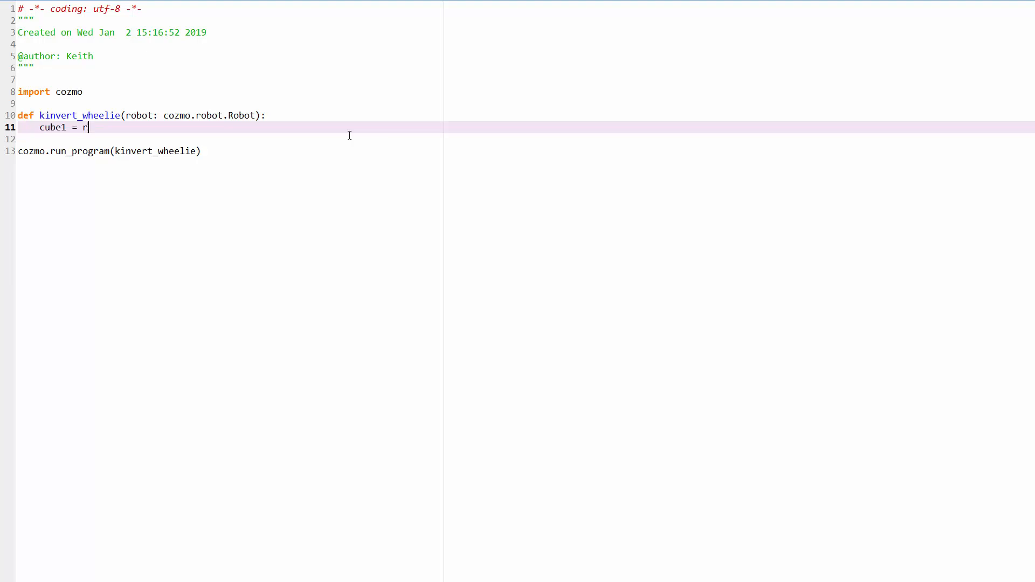
type("obot.world")
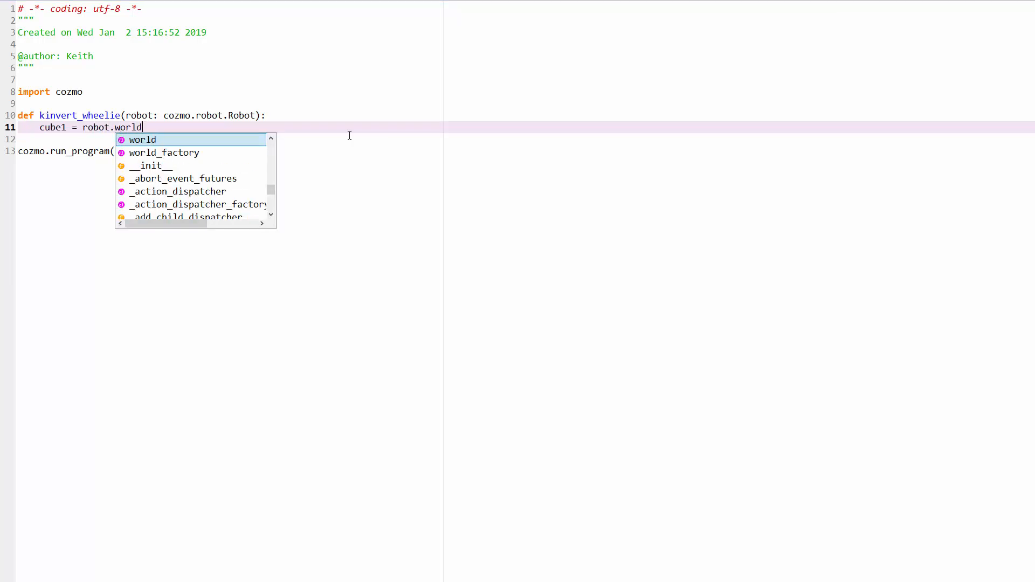
type(".get_light_cube")
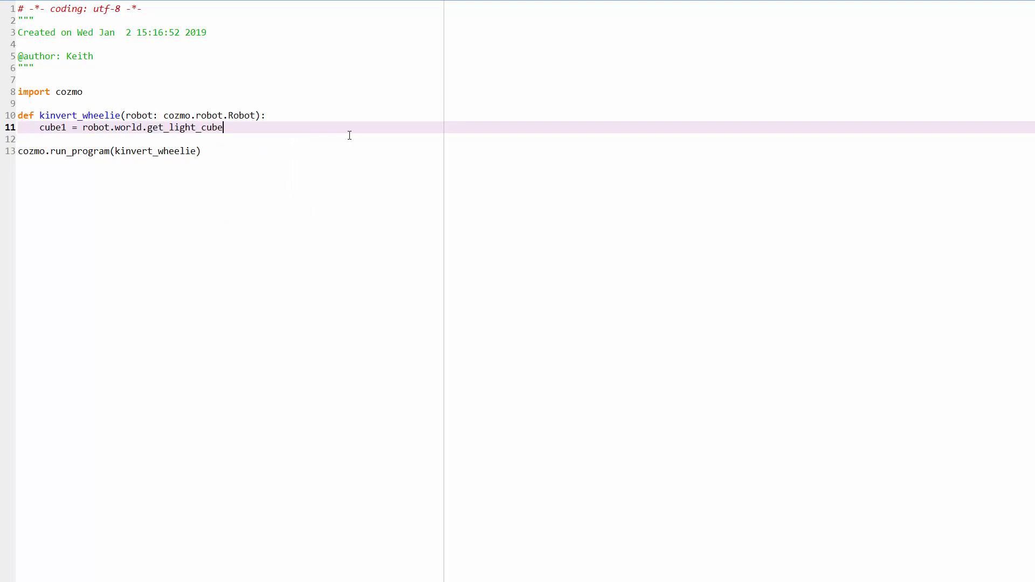
type("(1)")
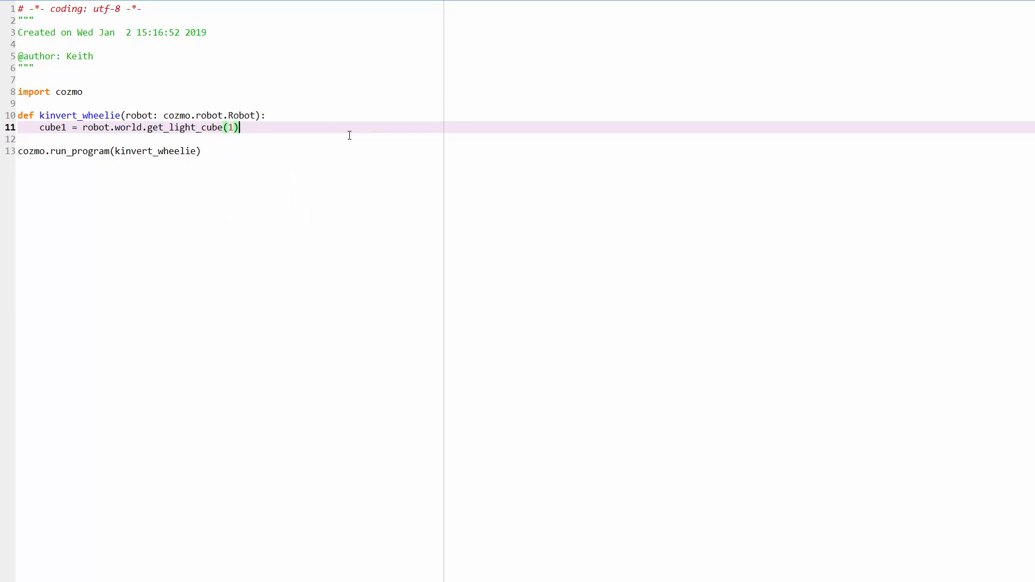
type("#")
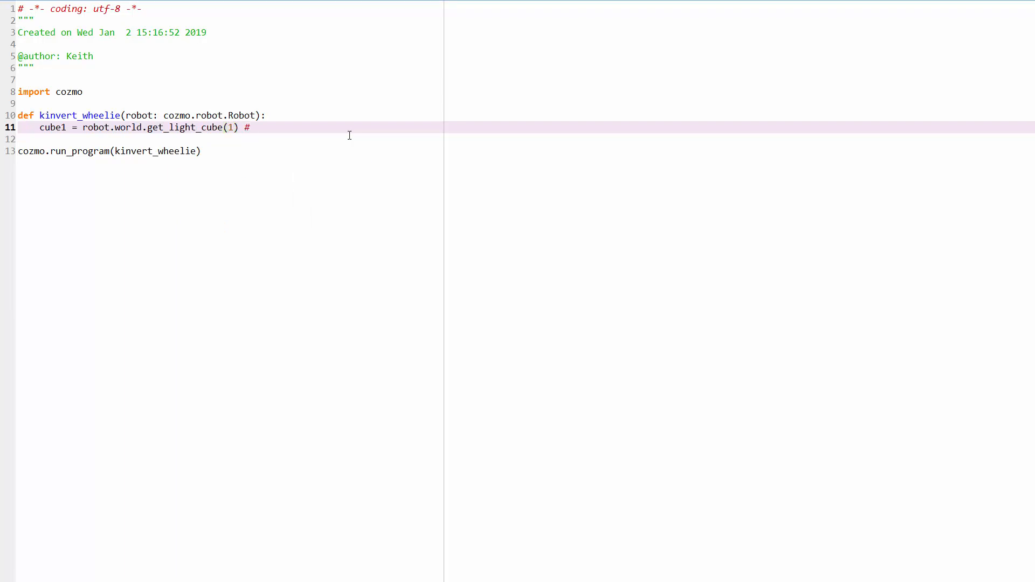
type("Looks")
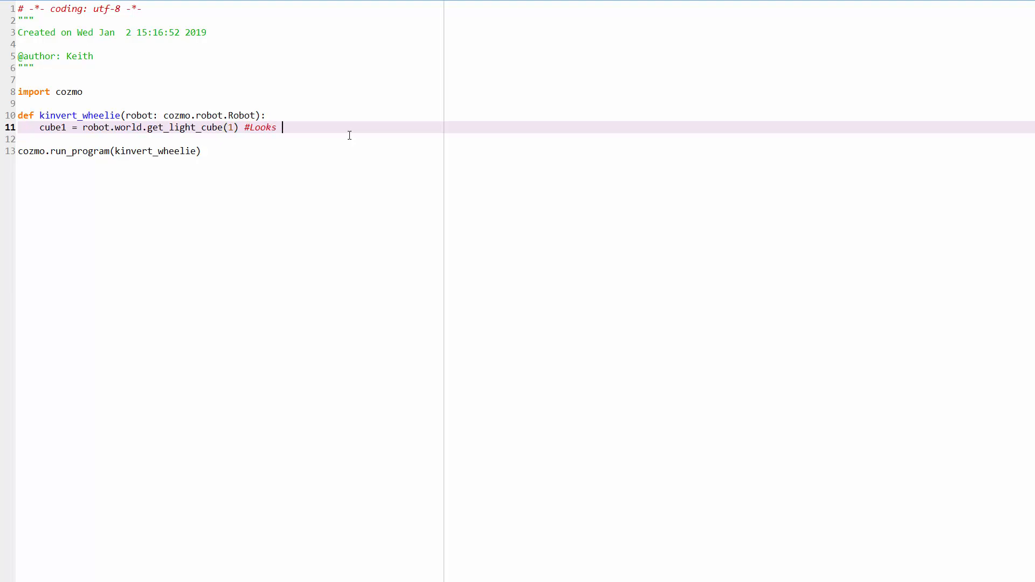
type("like paperclip")
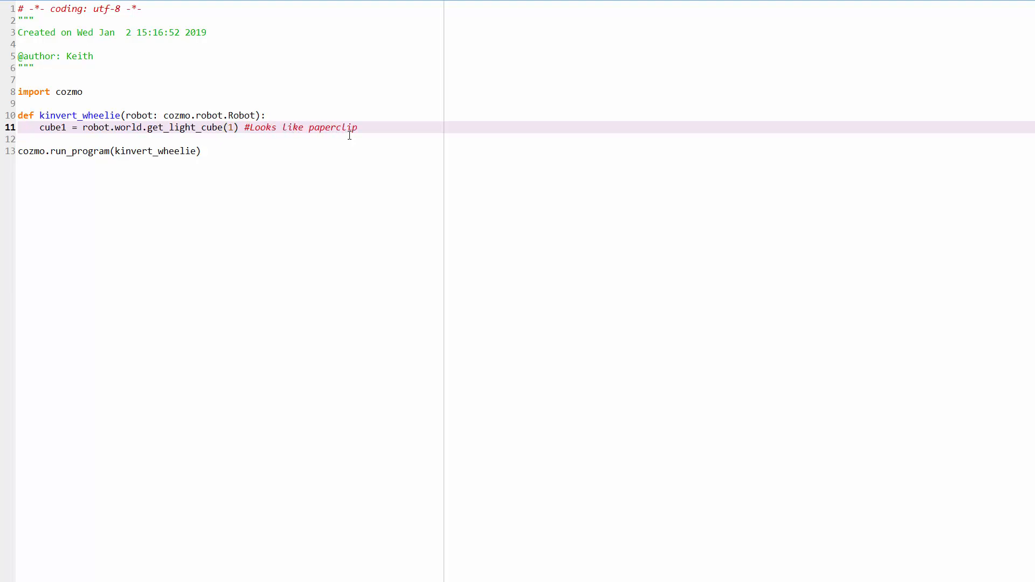
type("r")
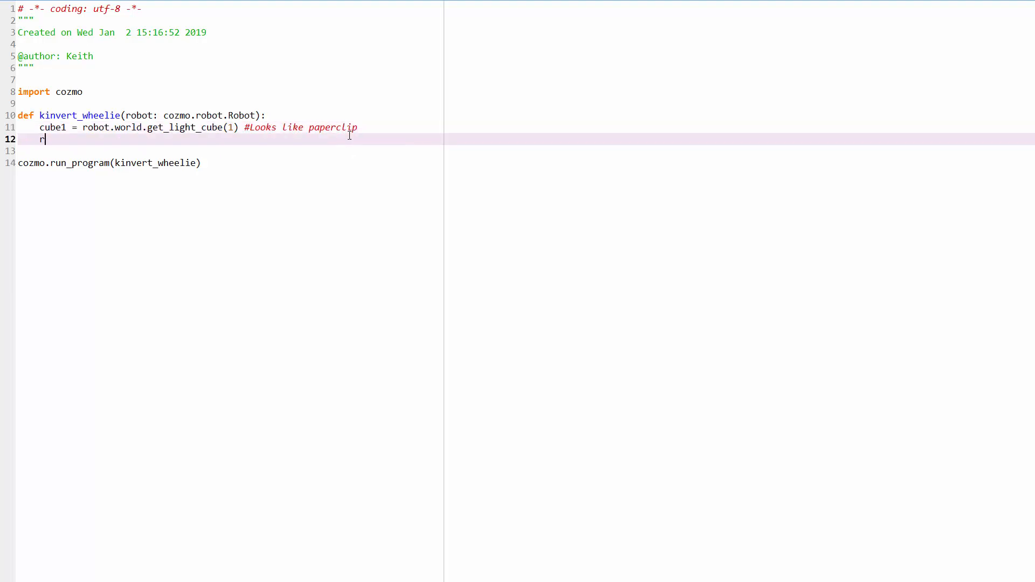
Call robot.pop_a_wheelie(cube1).wait_for_completed() after fetching cube1
type("obot.pop_a_wheelie(cube1")
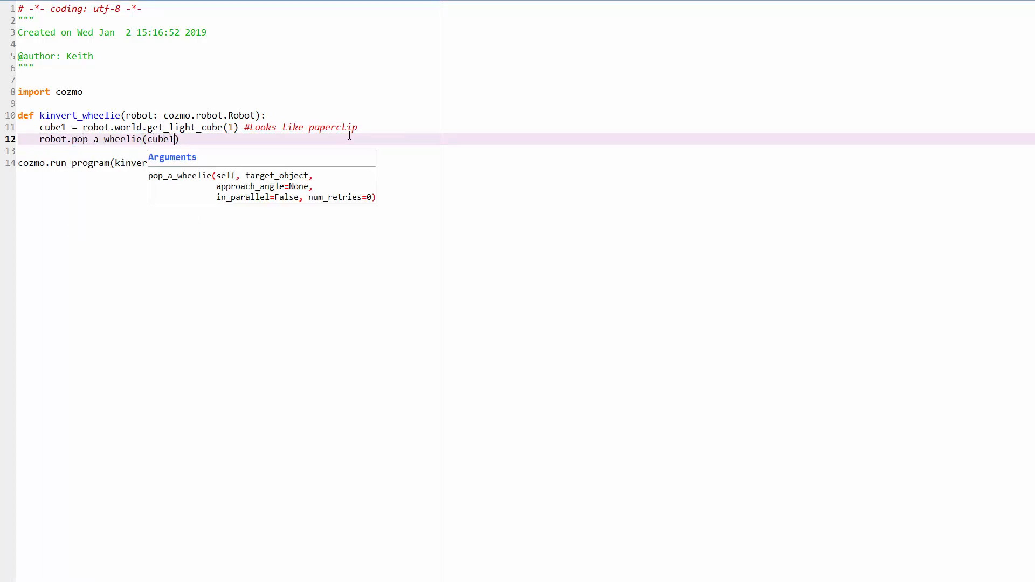
type(".wait")
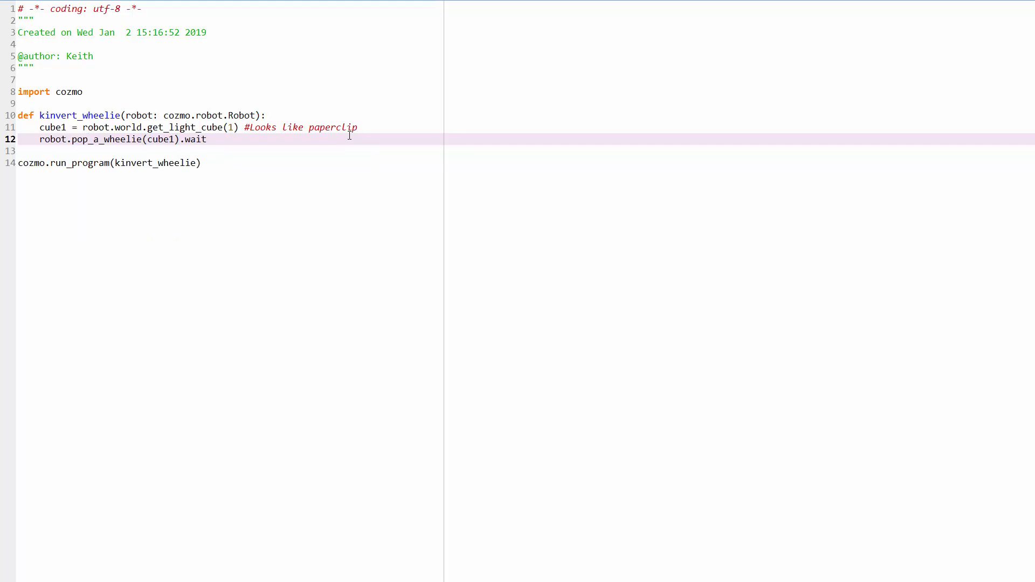
type("_for")
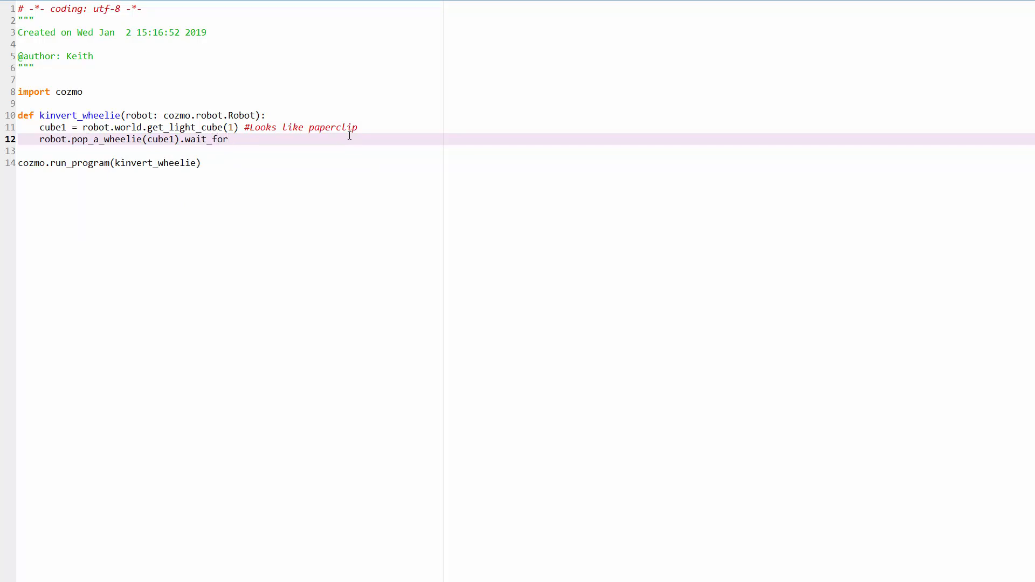
type("_com")
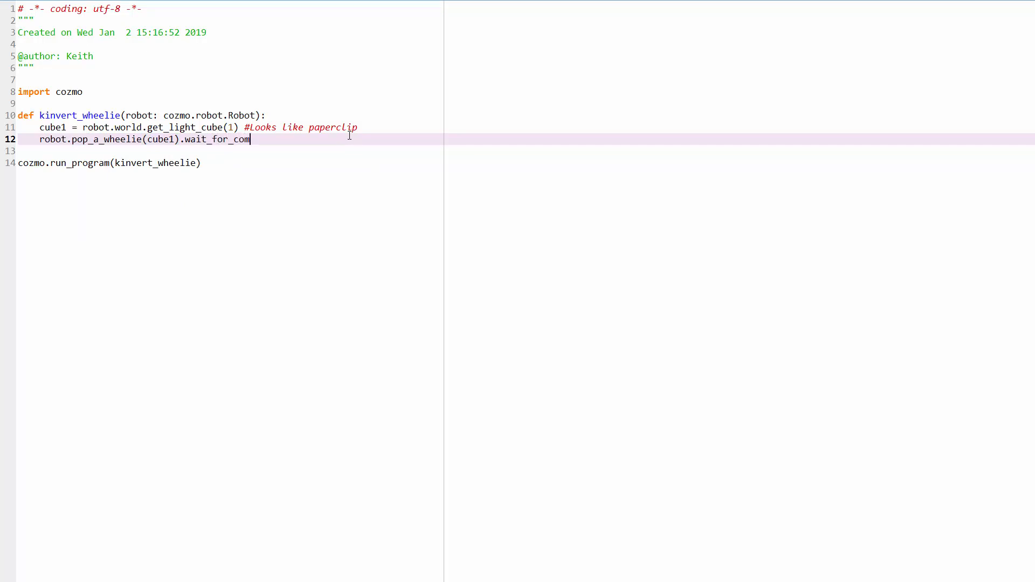
type("pleted()")
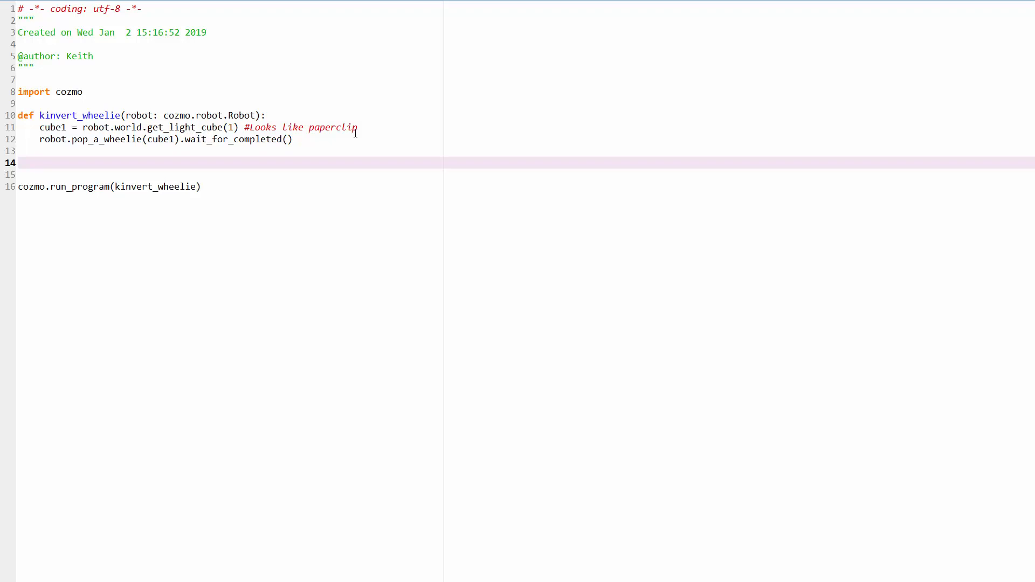
Start robot.play_anim_trigger(cozmo.anim.Triggers on line 14
left_click(39, 162)
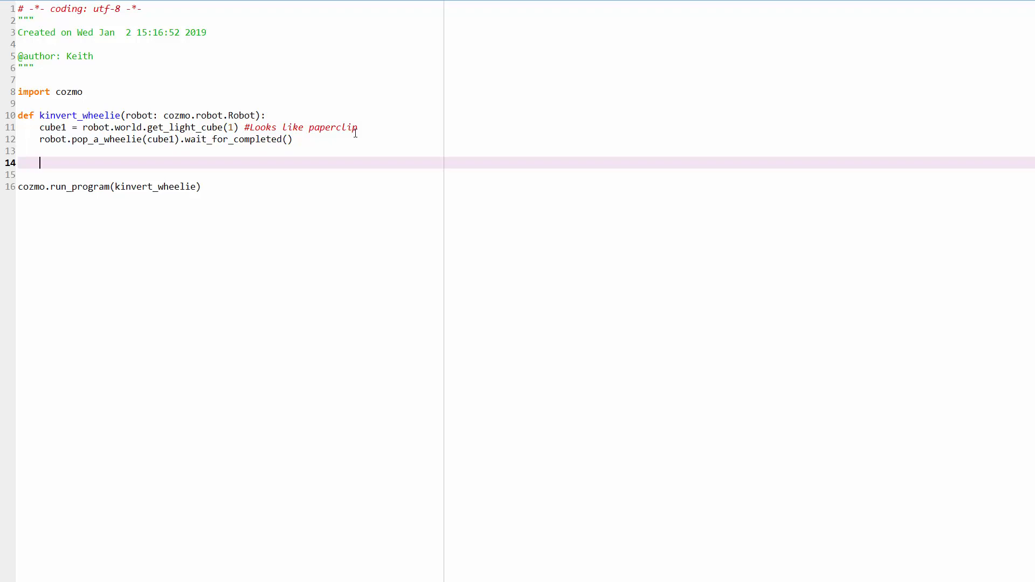
type("robot.p")
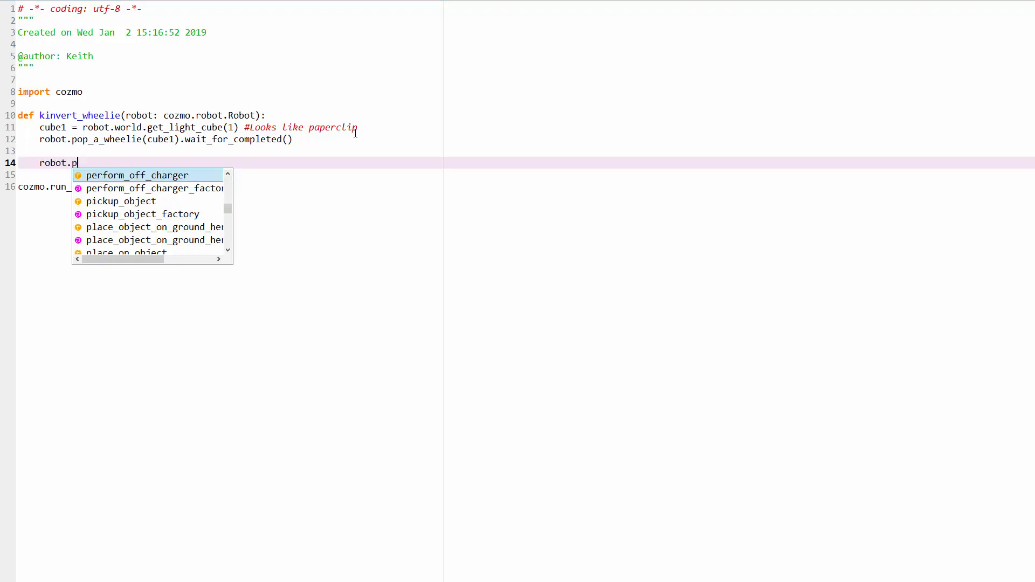
type("lay_anim_trigger")
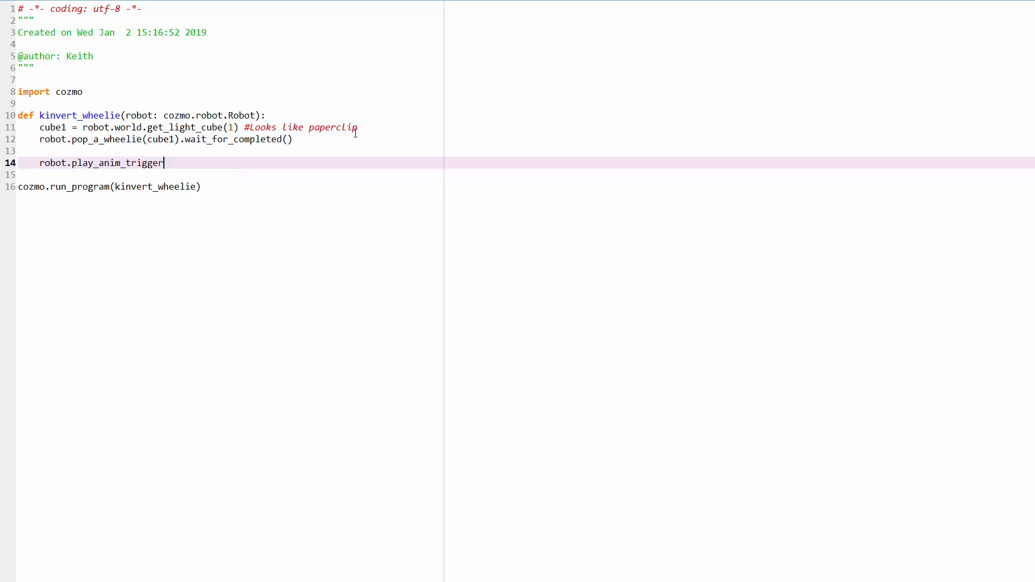
type("(c")
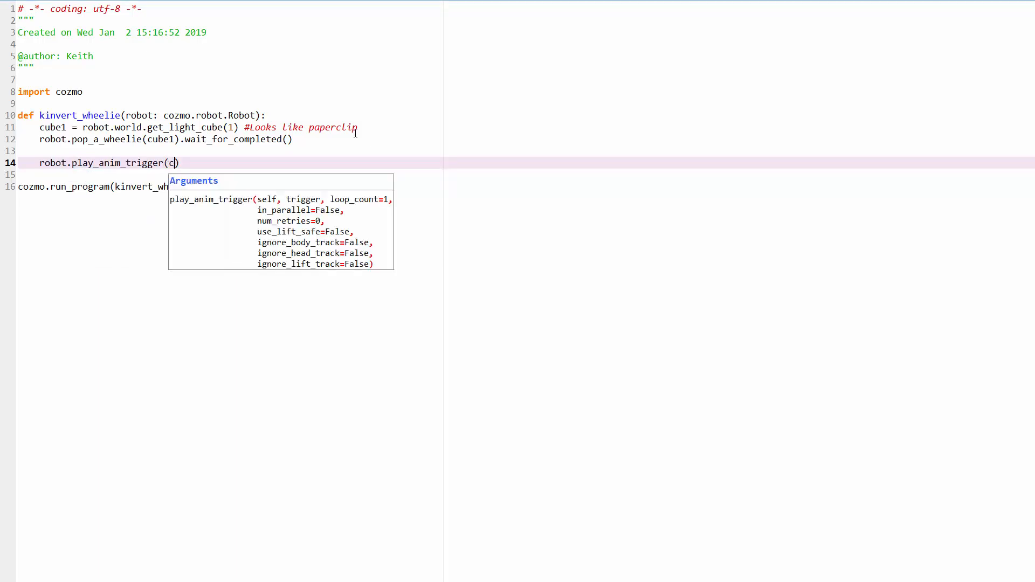
type("ozmo.ani")
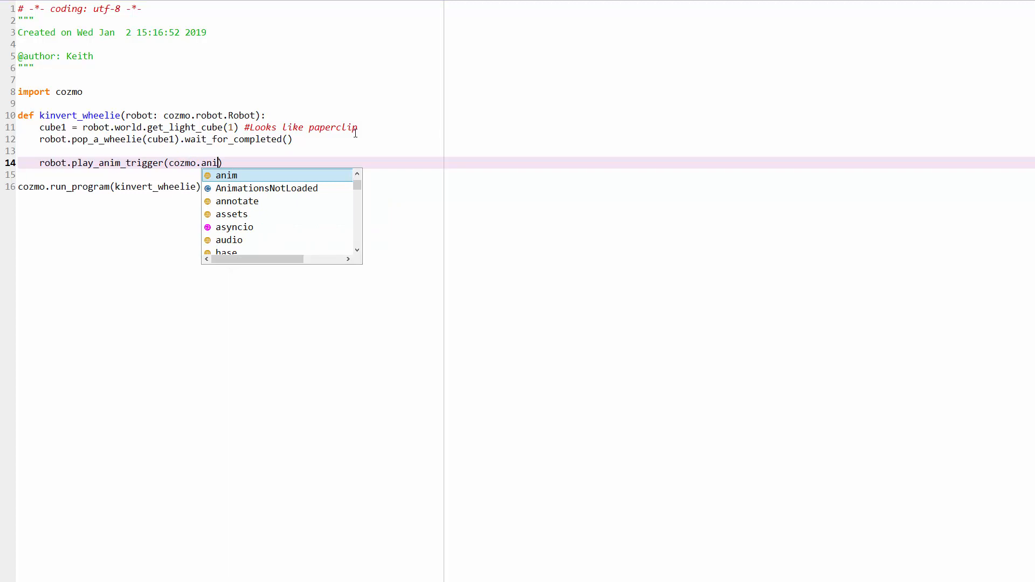
type("m.")
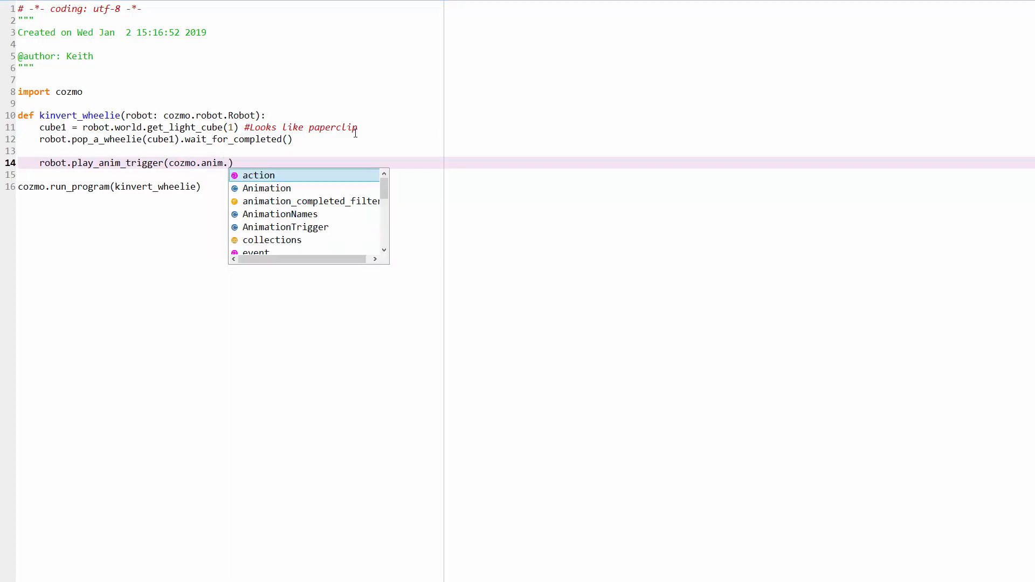
type("Triggers")
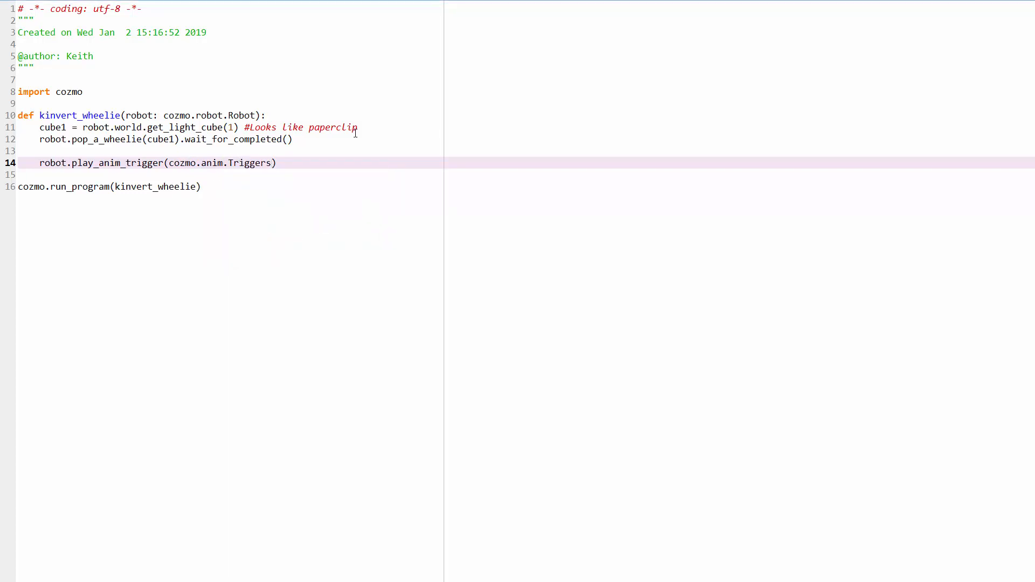
Finish the call with .CodeLabSurprise).wait_for_completed()
type(".Code")
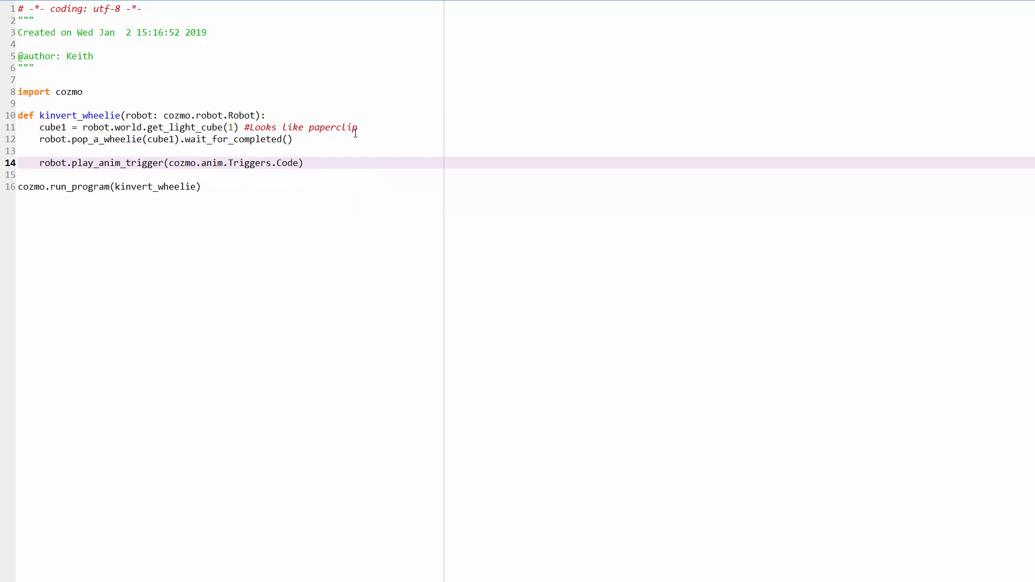
type("Lab")
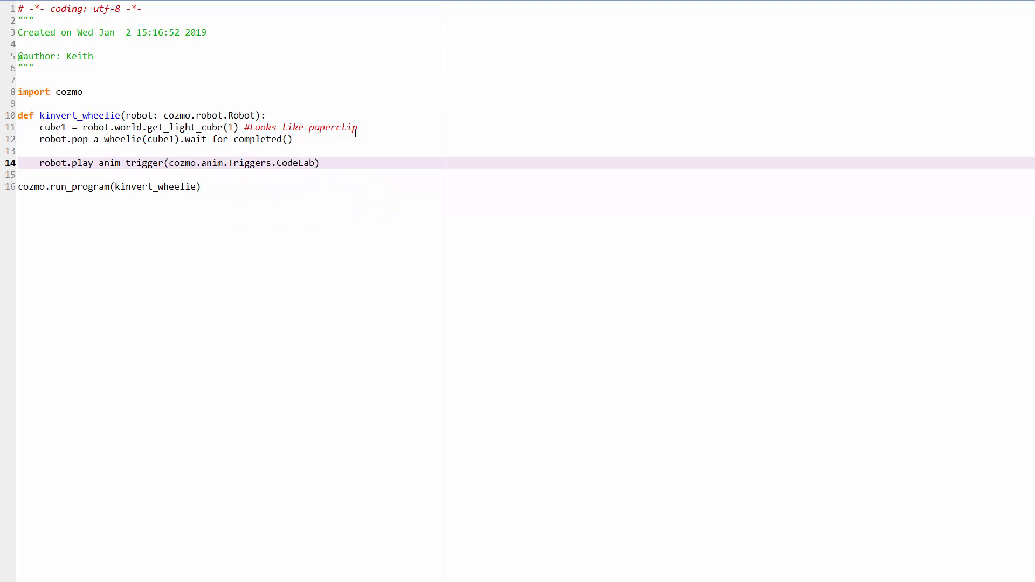
type("Surprise")
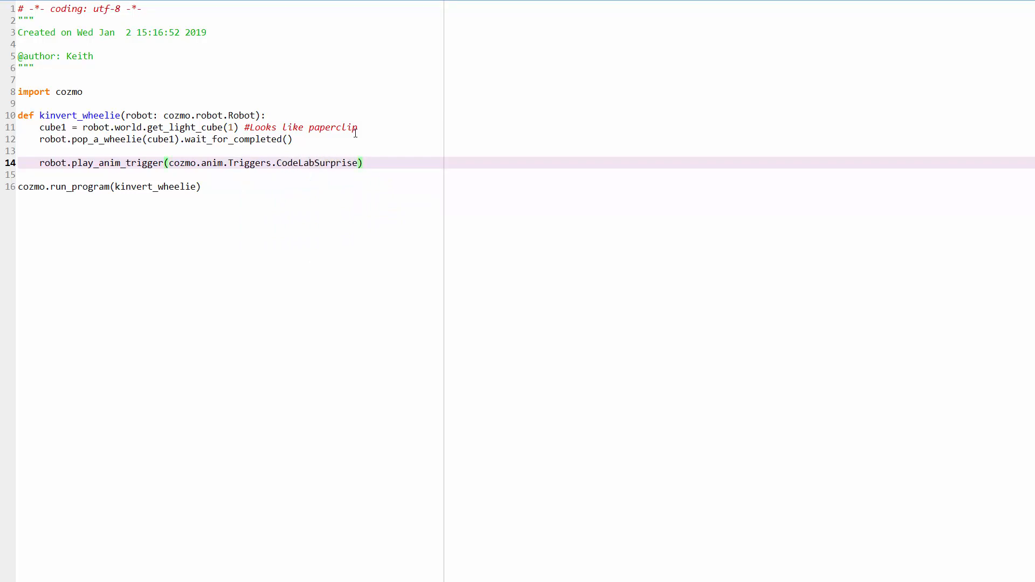
type(".wait")
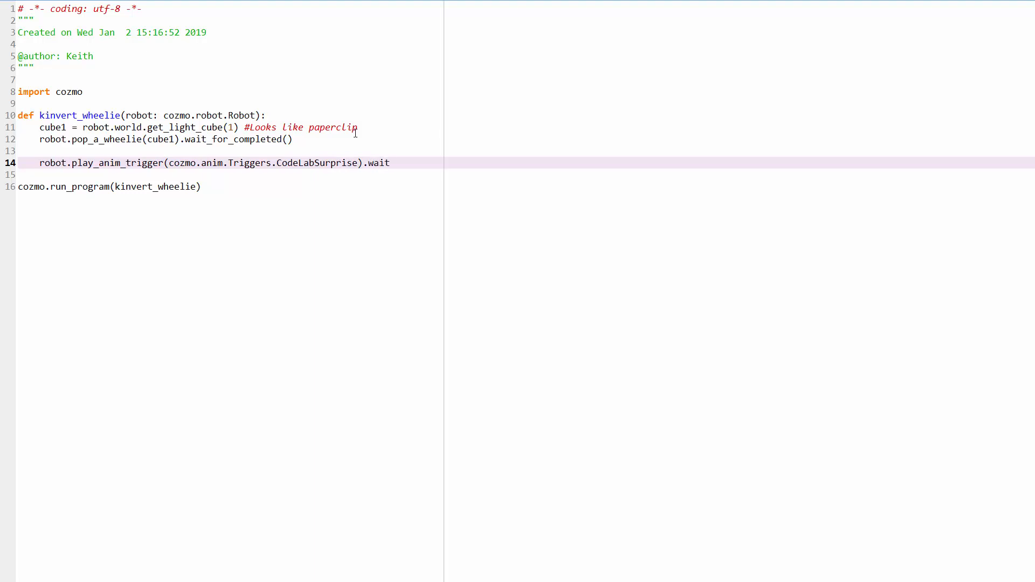
type("_for")
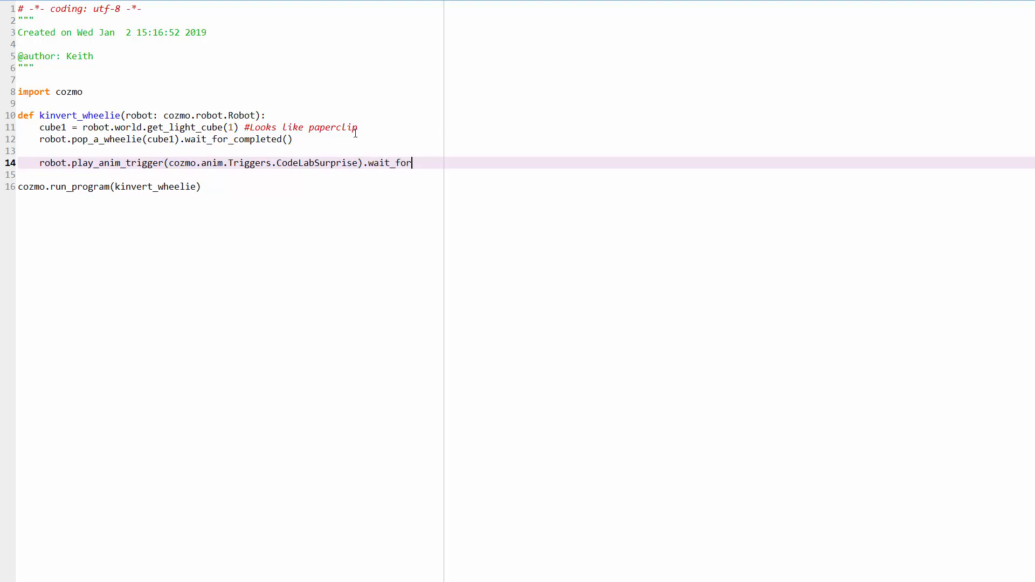
type("_completed(")
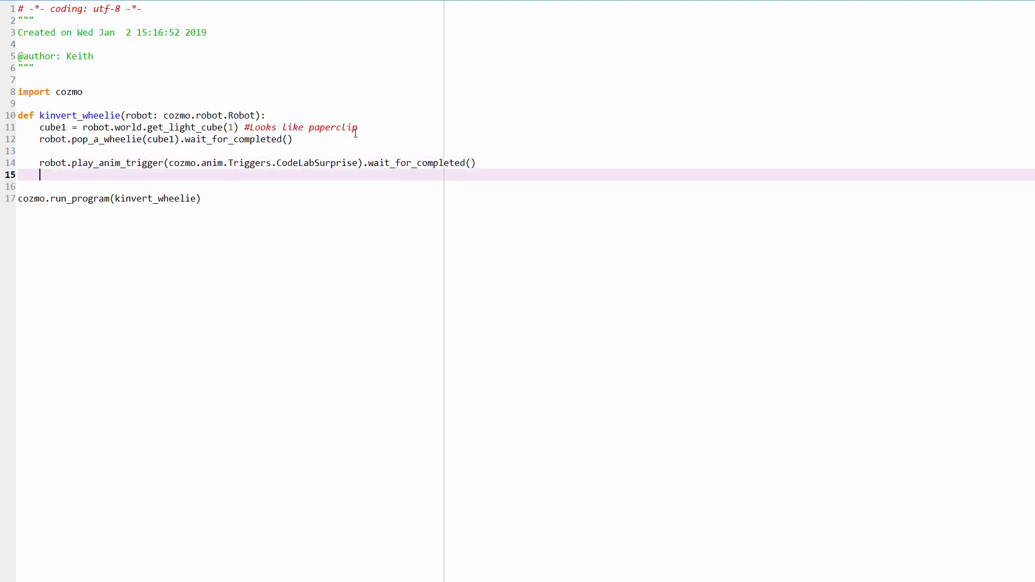
Start robot.drive_wheels(-100, 100 on line 15
type("robot.")
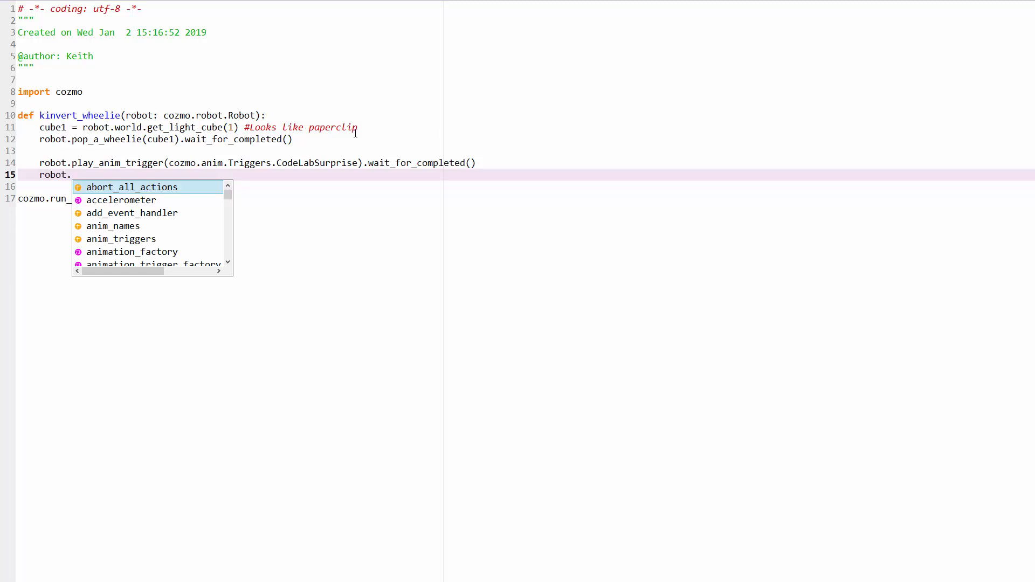
type("driv")
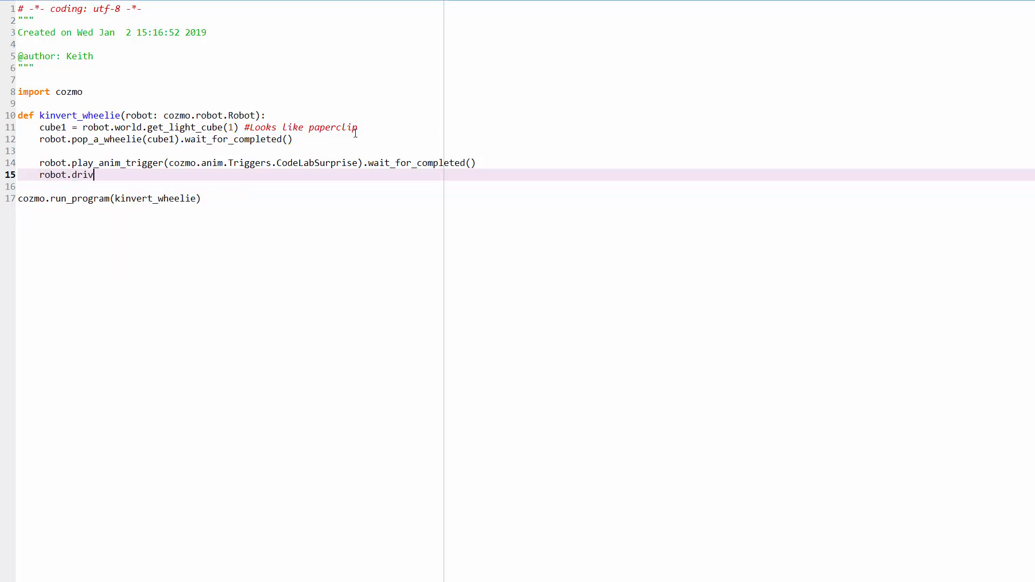
key("BackSpace")
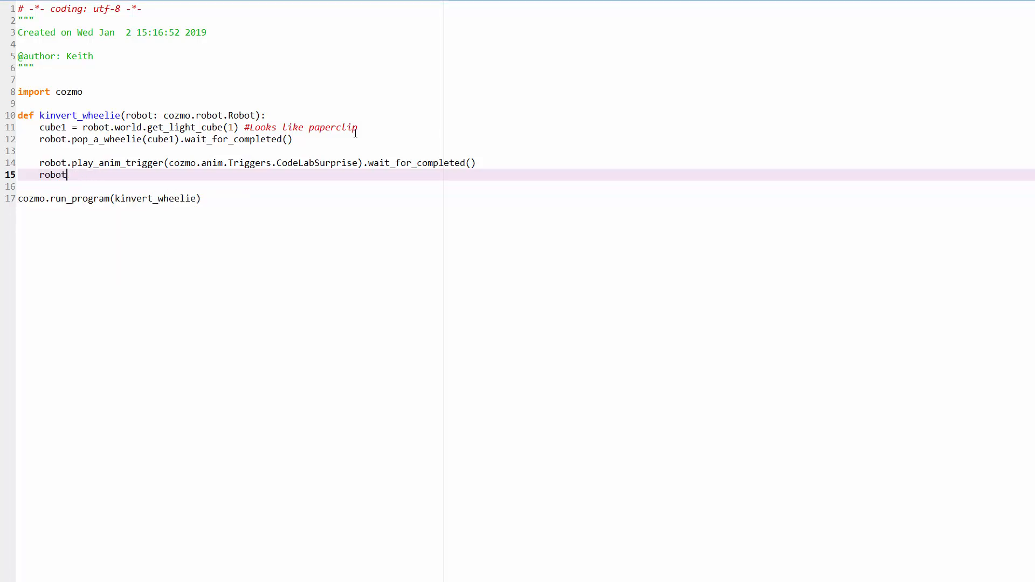
type(".driv")
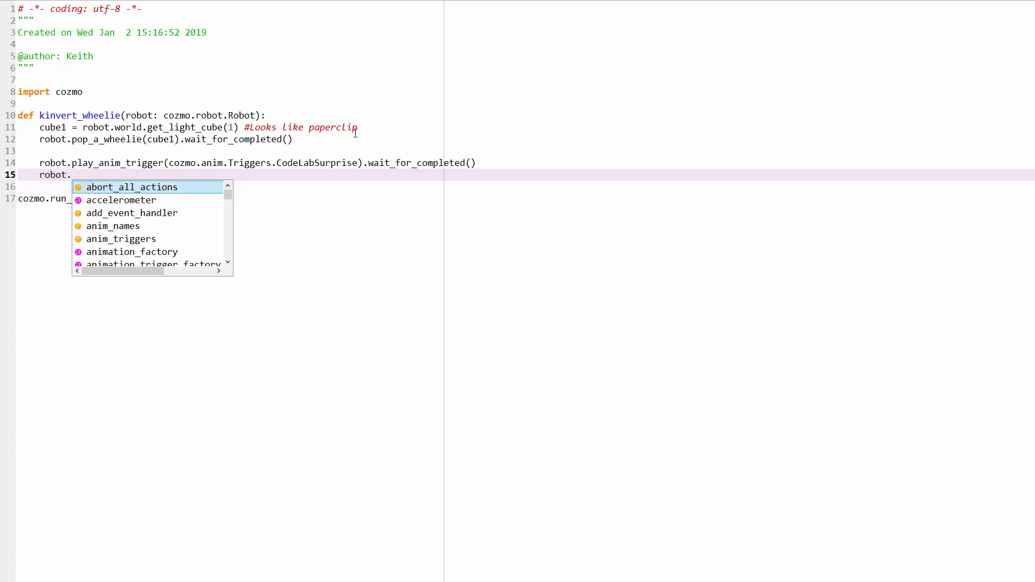
type("drive_wheels")
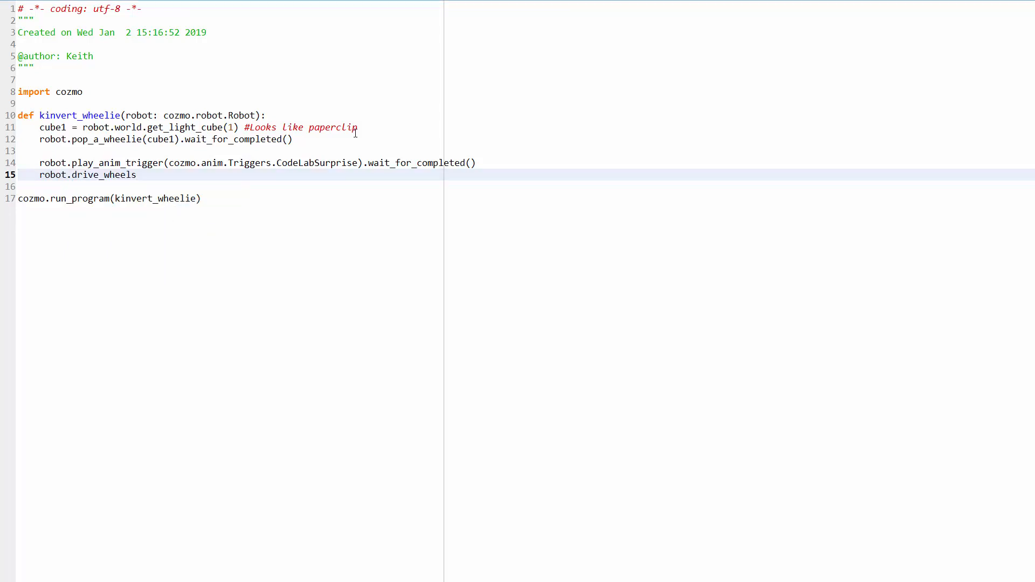
type("(-100, 100")
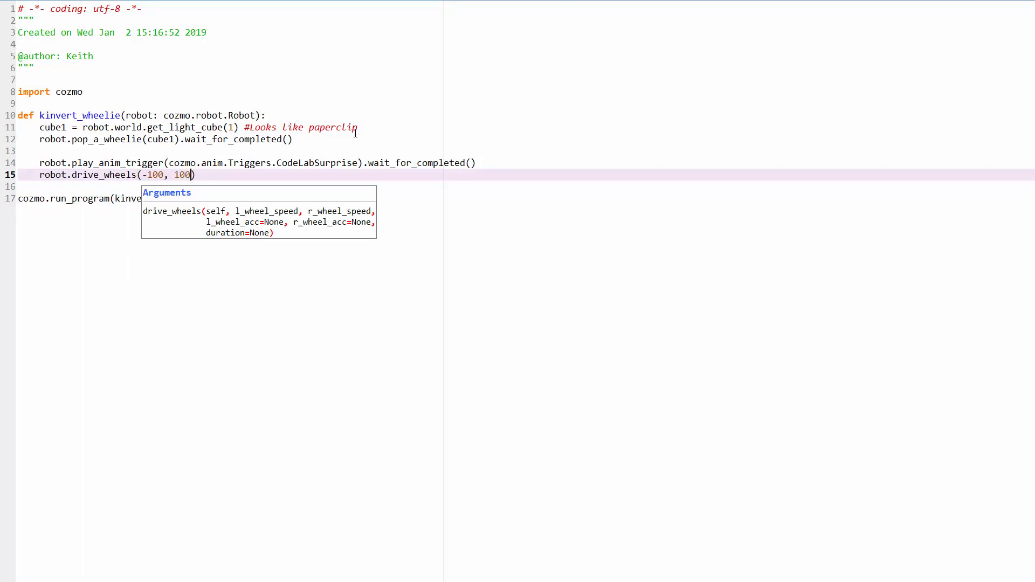
Add l_wheel_acc=999, r_wheel_acc=999 and duration = 0.3 to the drive_wheels call
type(", l")
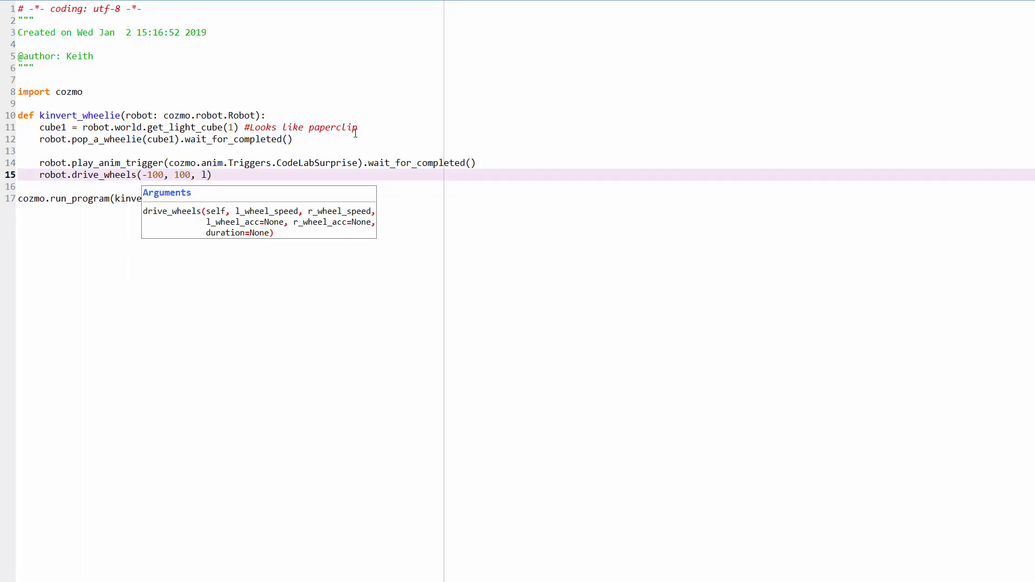
type("_wheel_acc")
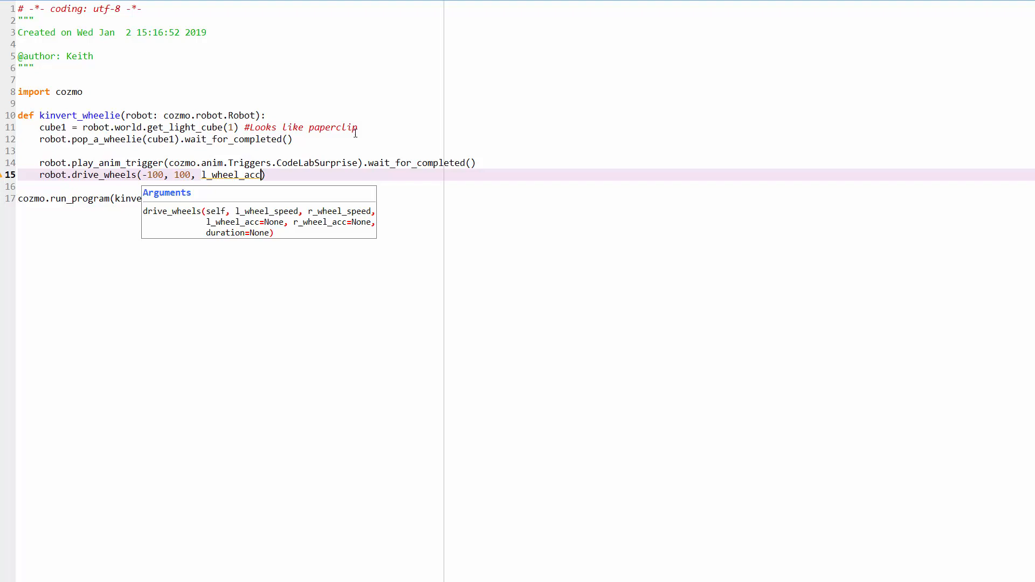
type("=")
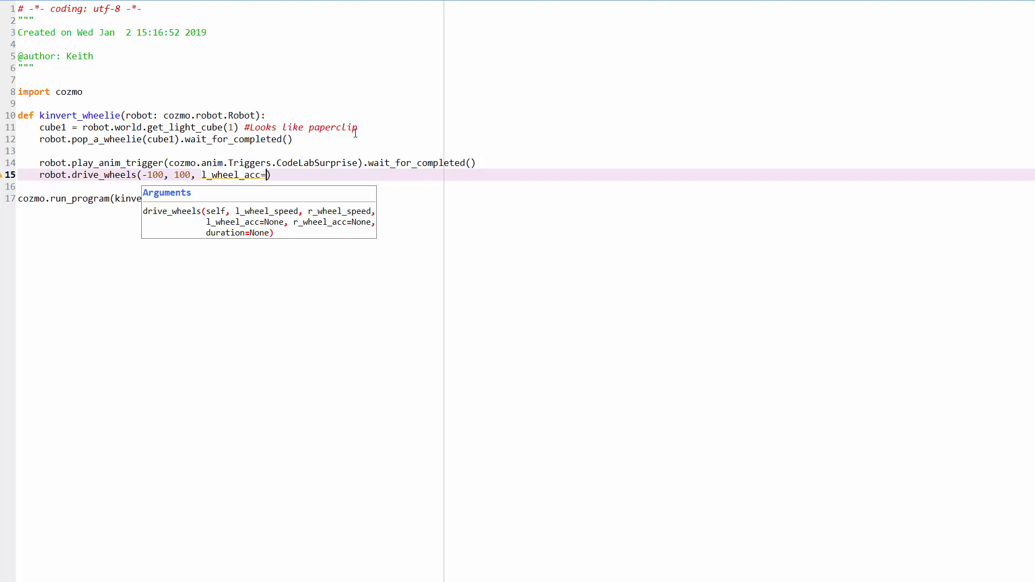
type("999,")
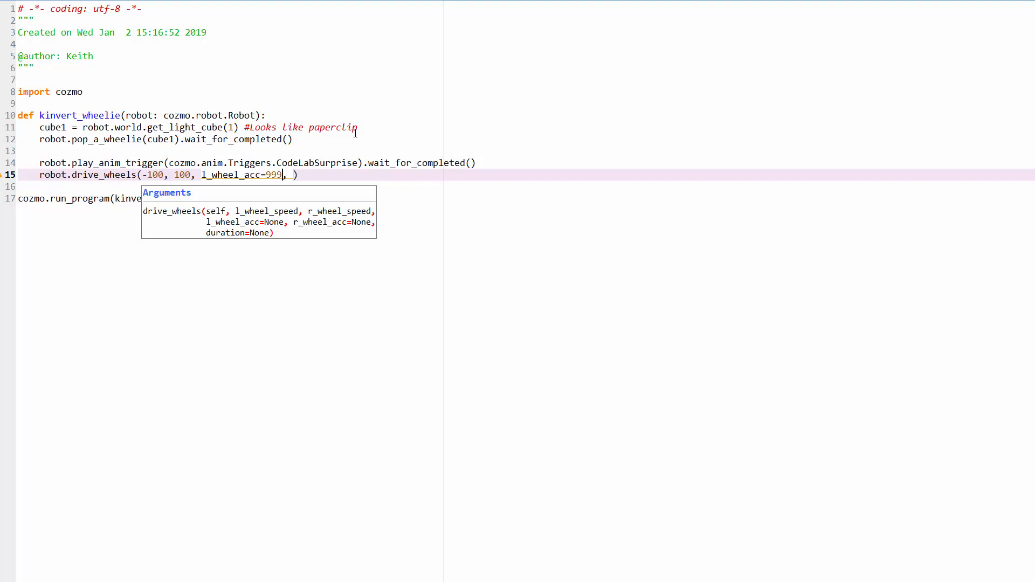
double_click(242, 175)
type("r_wheel_acc=999, ")
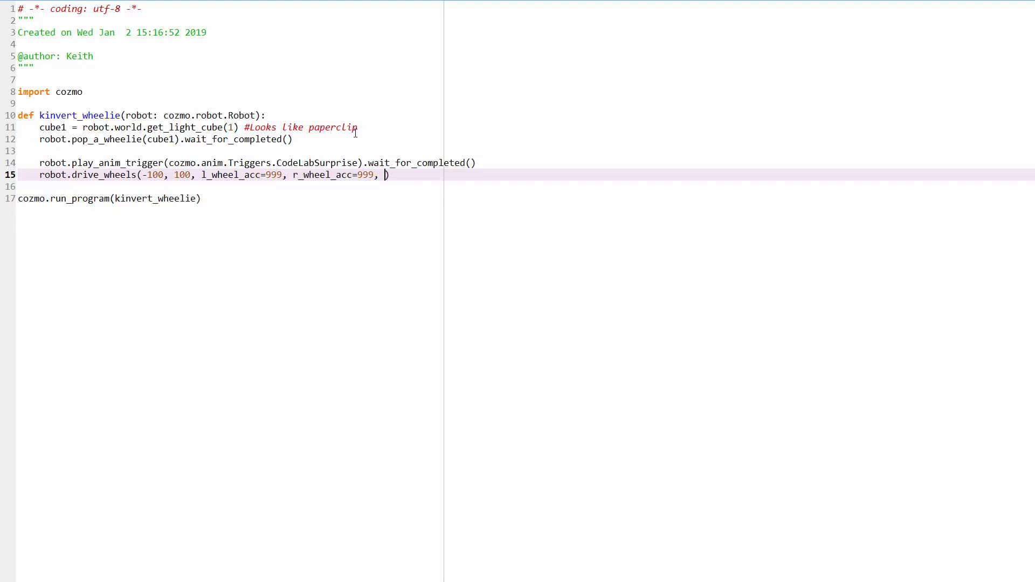
type("duration =")
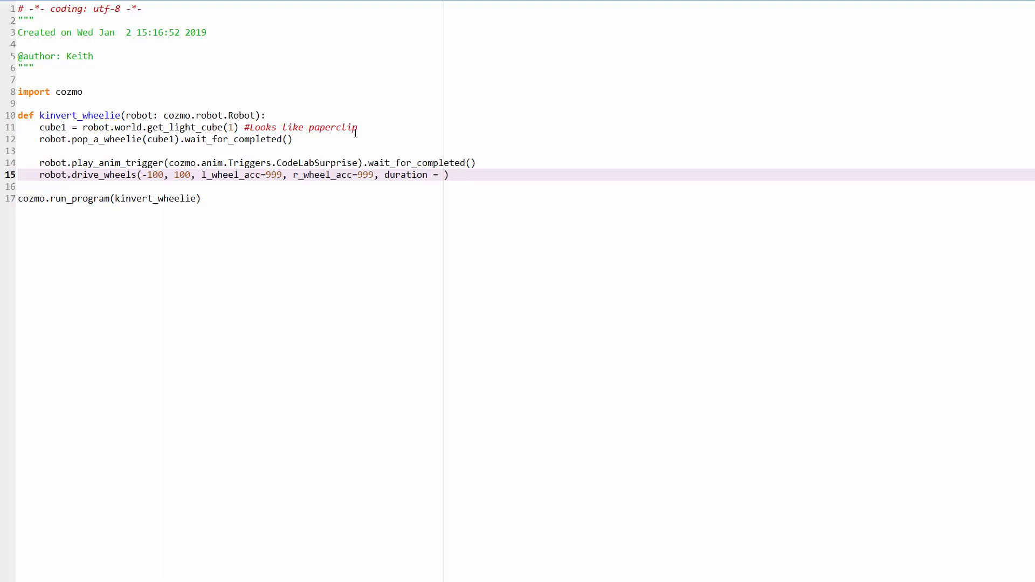
type("0.3")
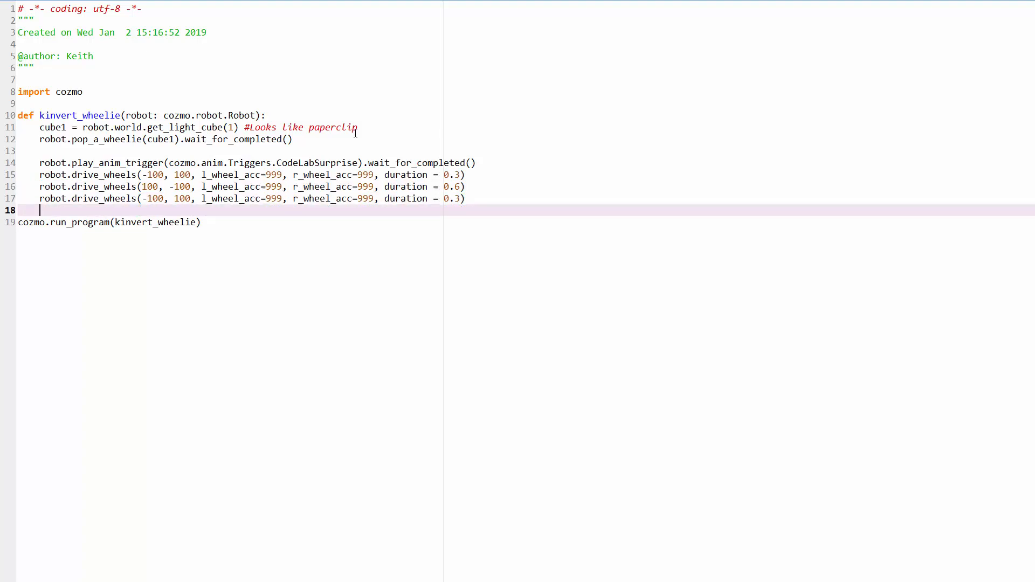
Add blank lines after the three drive_wheels wiggle calls
key("enter")
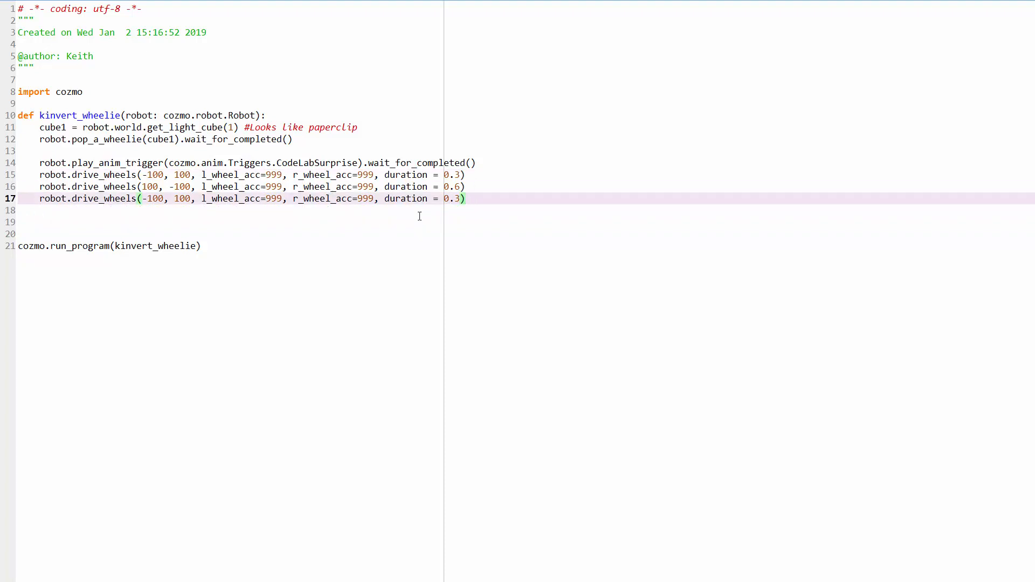
key("Backspace")
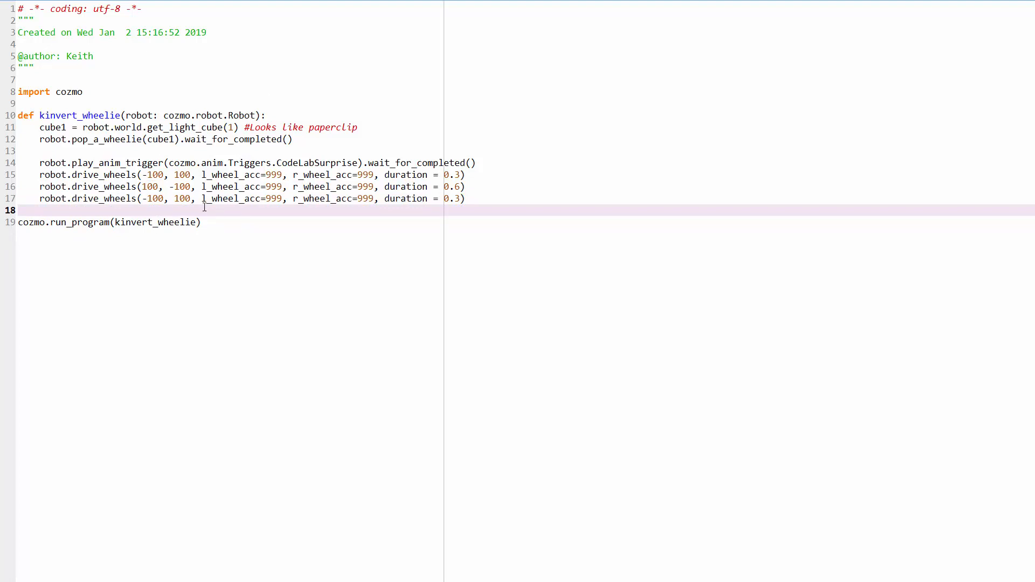
mouse_move(205, 186)
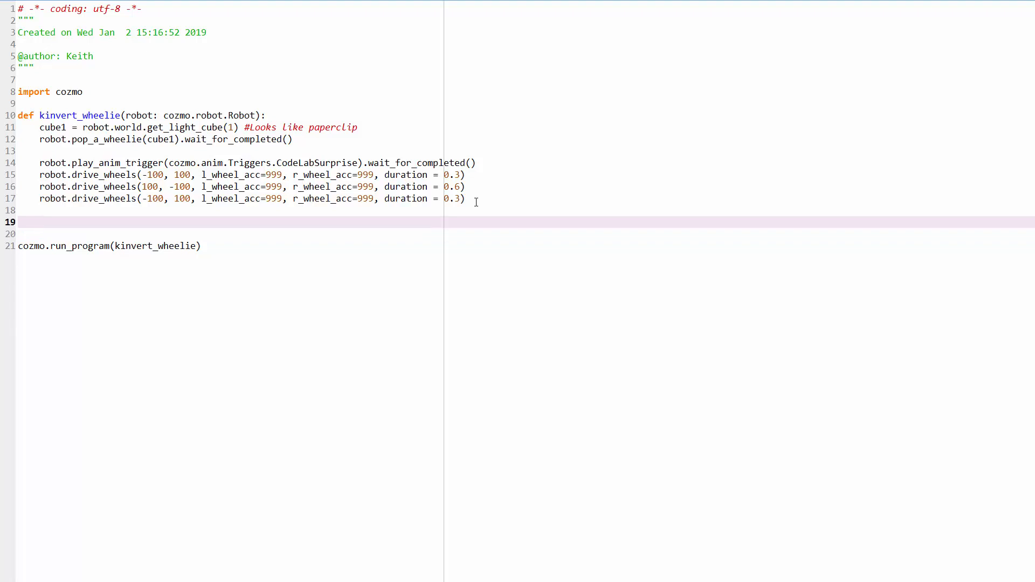
Write the placeholder comment '#get COzmo to land back on his wheels'
type("#get COzmo to")
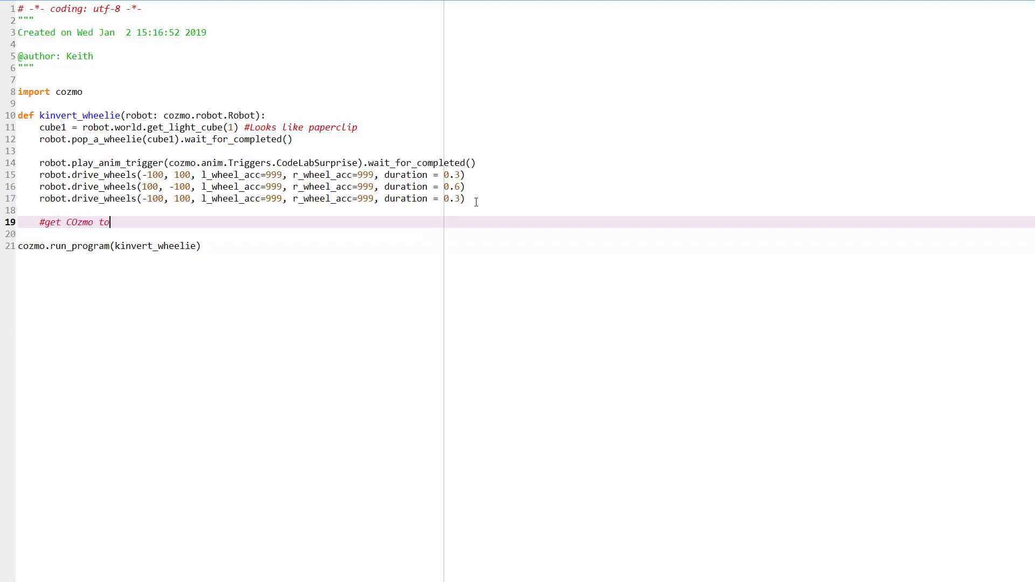
type("land back on")
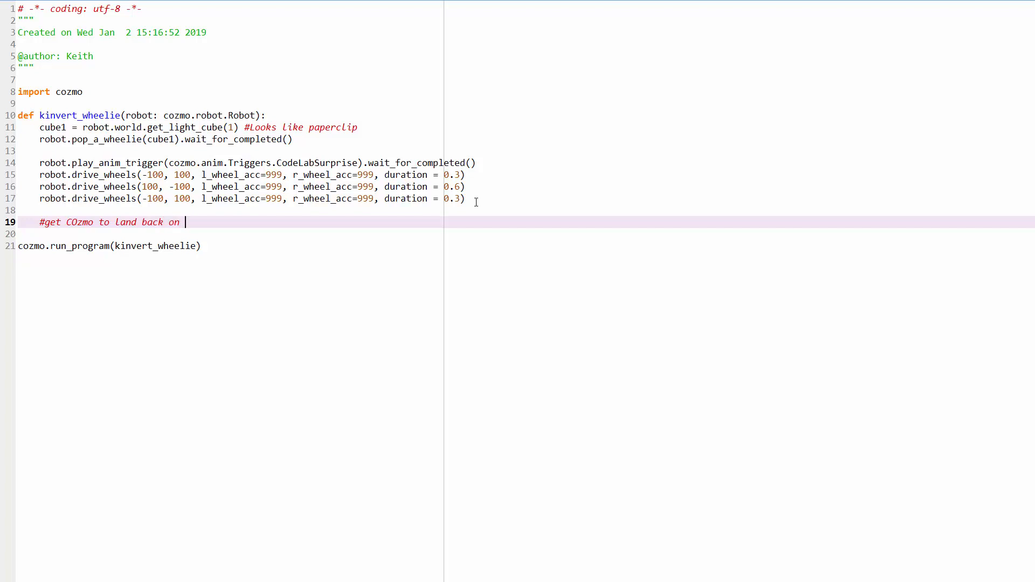
type("his wheels")
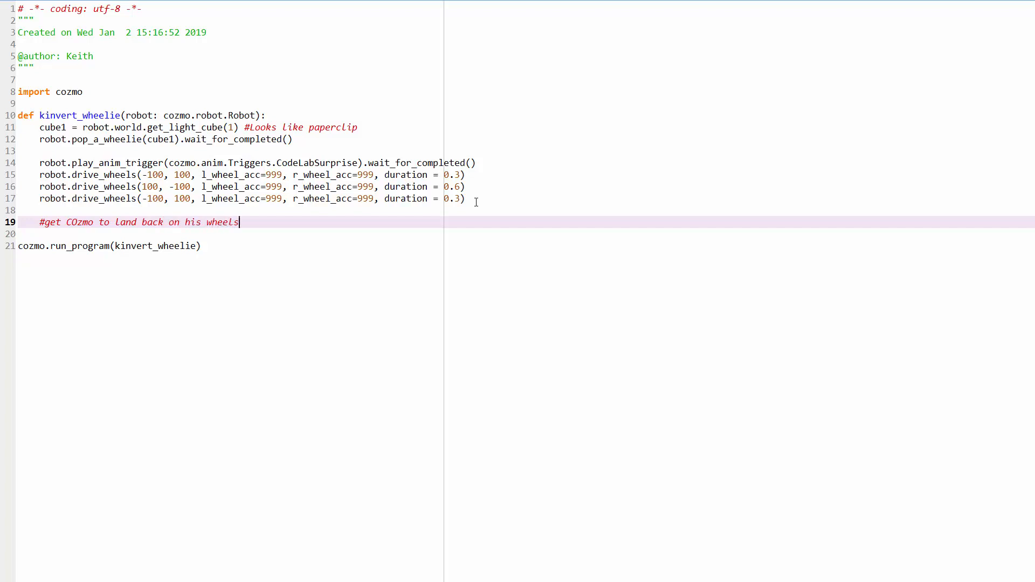